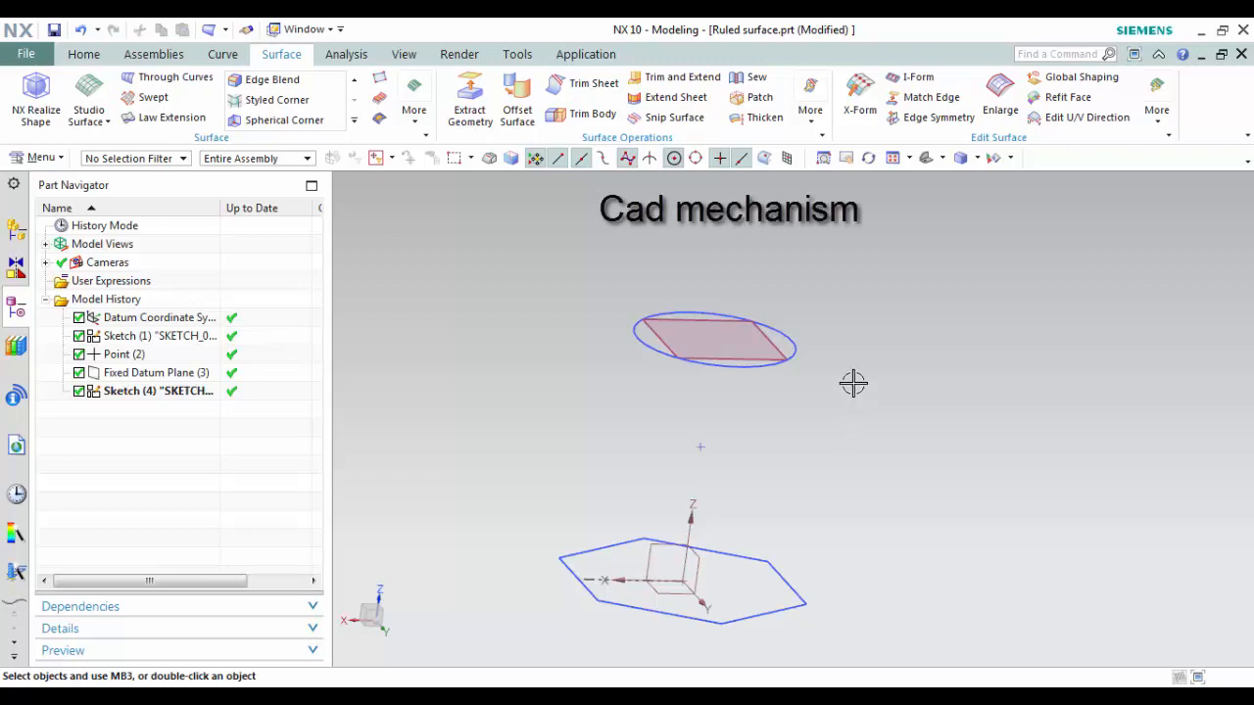
- Start the Ruled surface command twice from the surface menus and cancel both attempts
{"action": "right_click", "coordinate": [853, 382]}
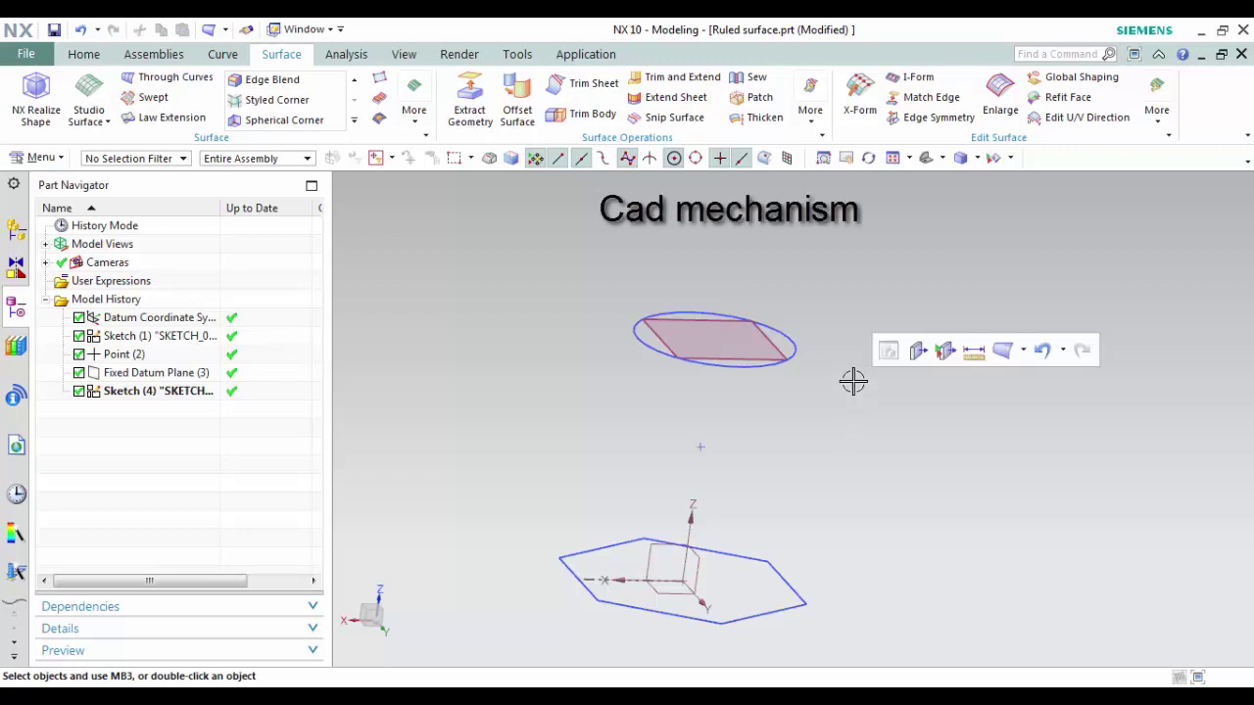
{"action": "mouse_move", "coordinate": [830, 280]}
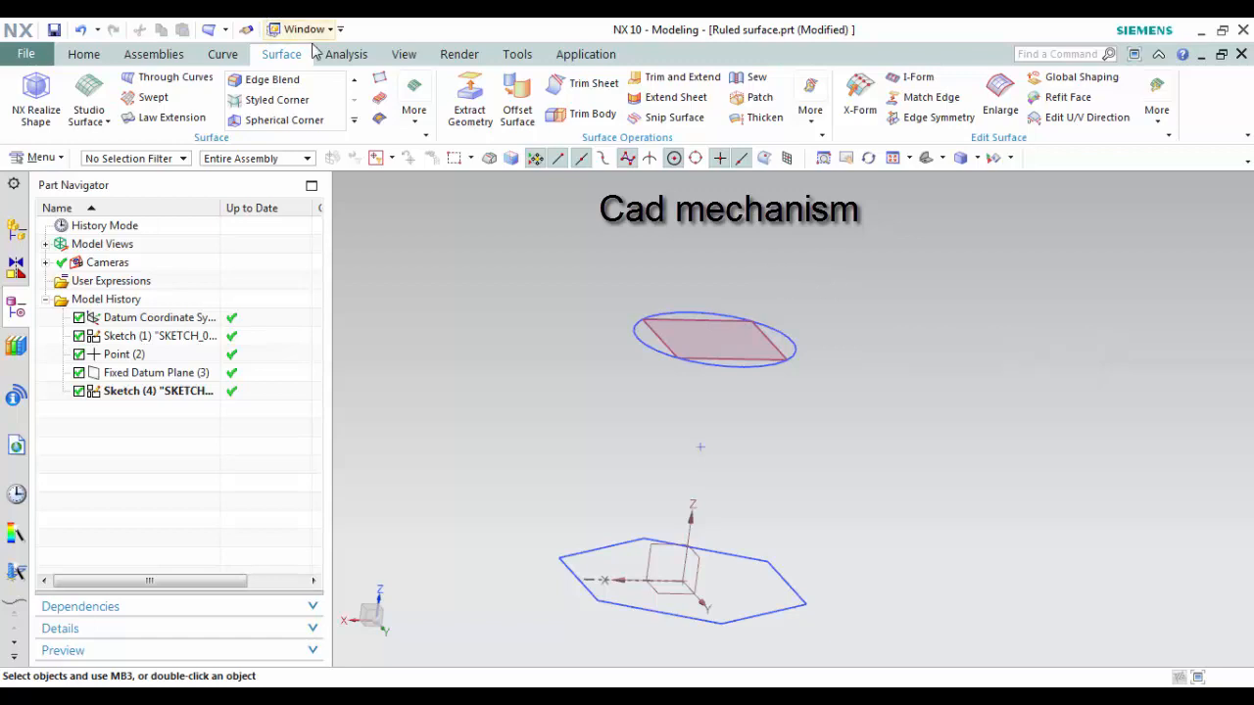
{"action": "left_click", "coordinate": [415, 98]}
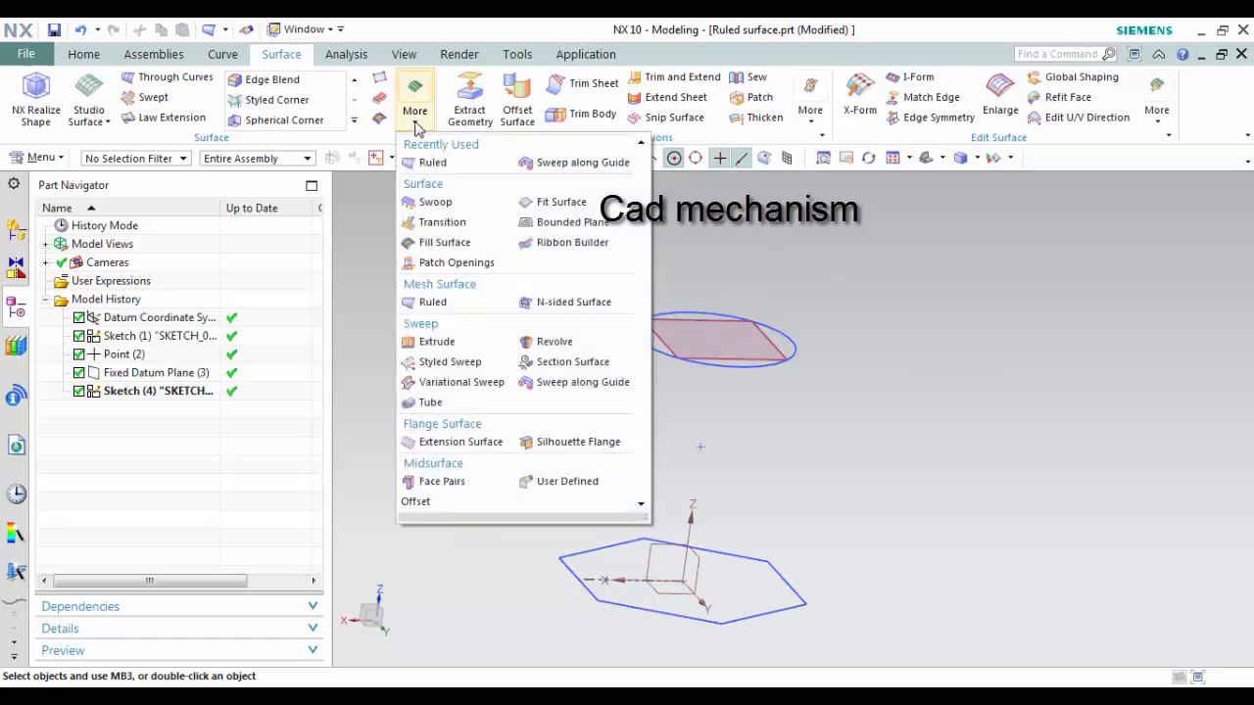
{"action": "mouse_move", "coordinate": [431, 301]}
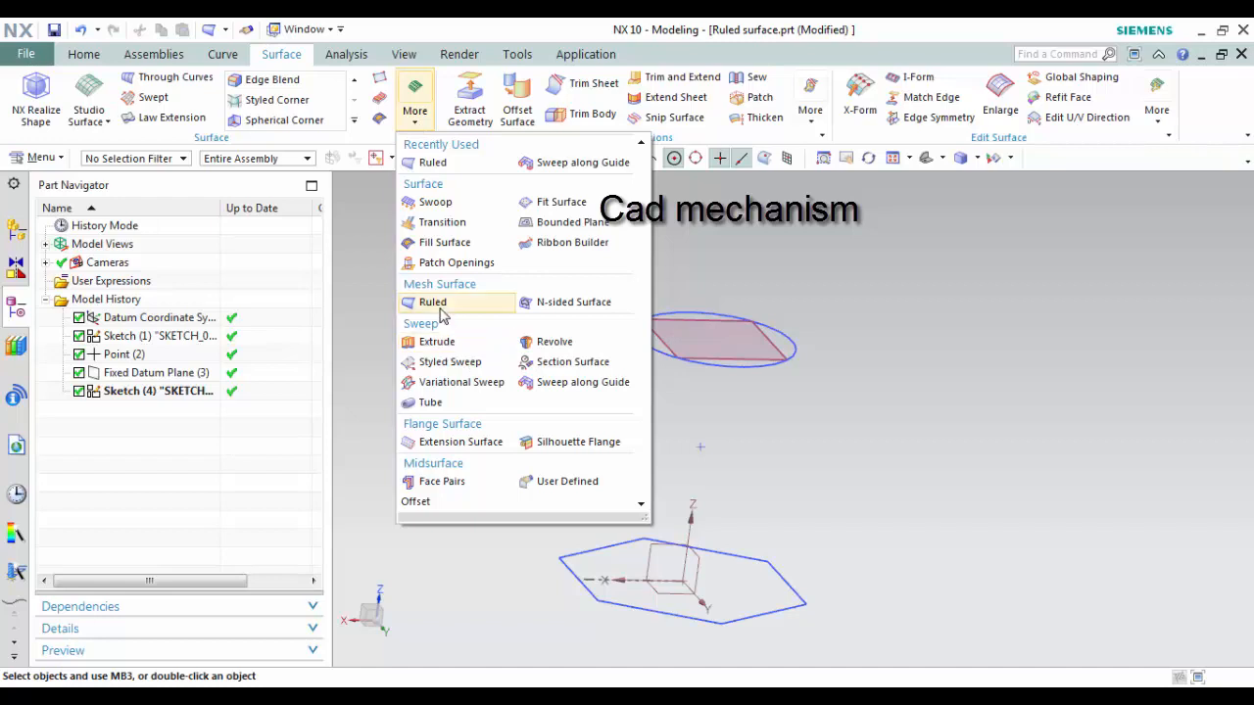
{"action": "mouse_move", "coordinate": [431, 302]}
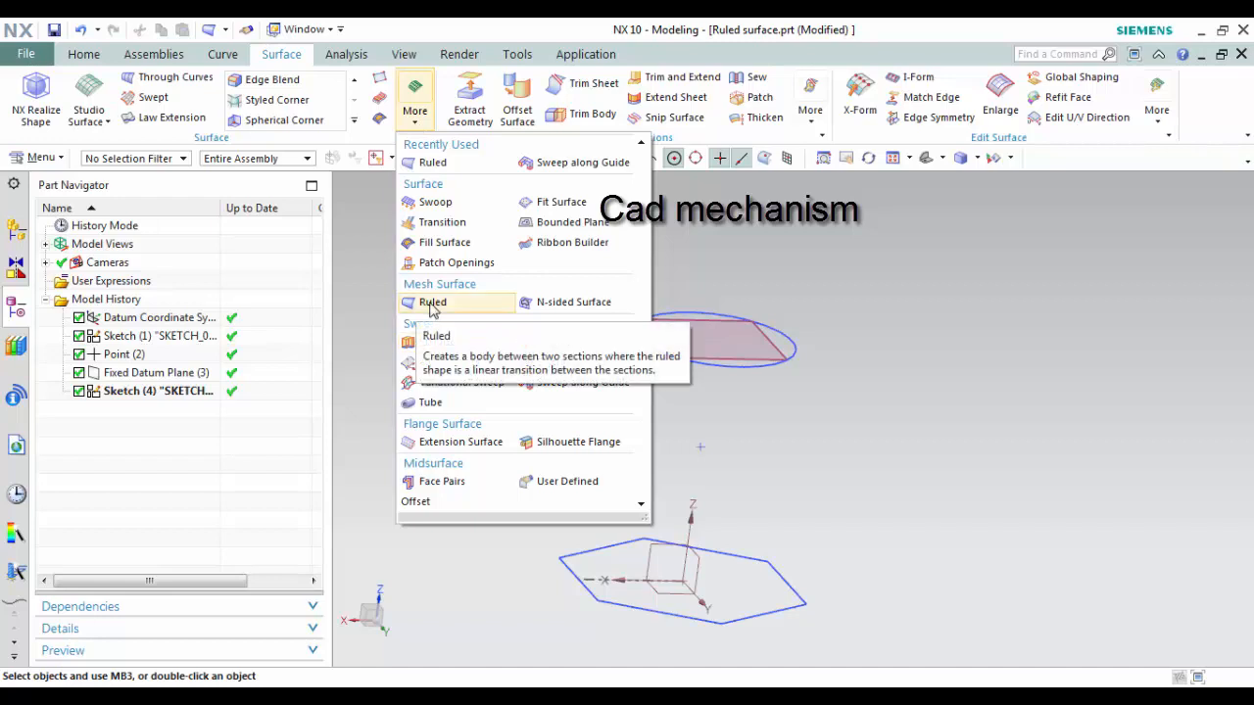
{"action": "left_click", "coordinate": [431, 302]}
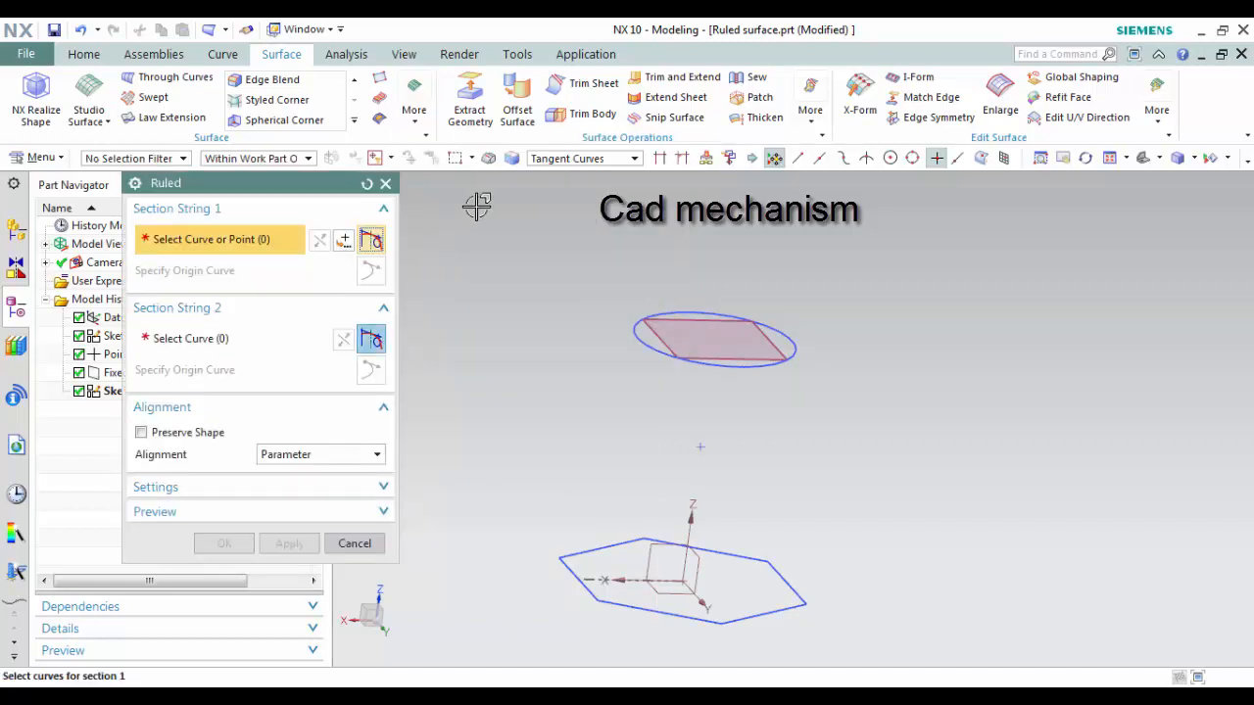
{"action": "left_click", "coordinate": [353, 543]}
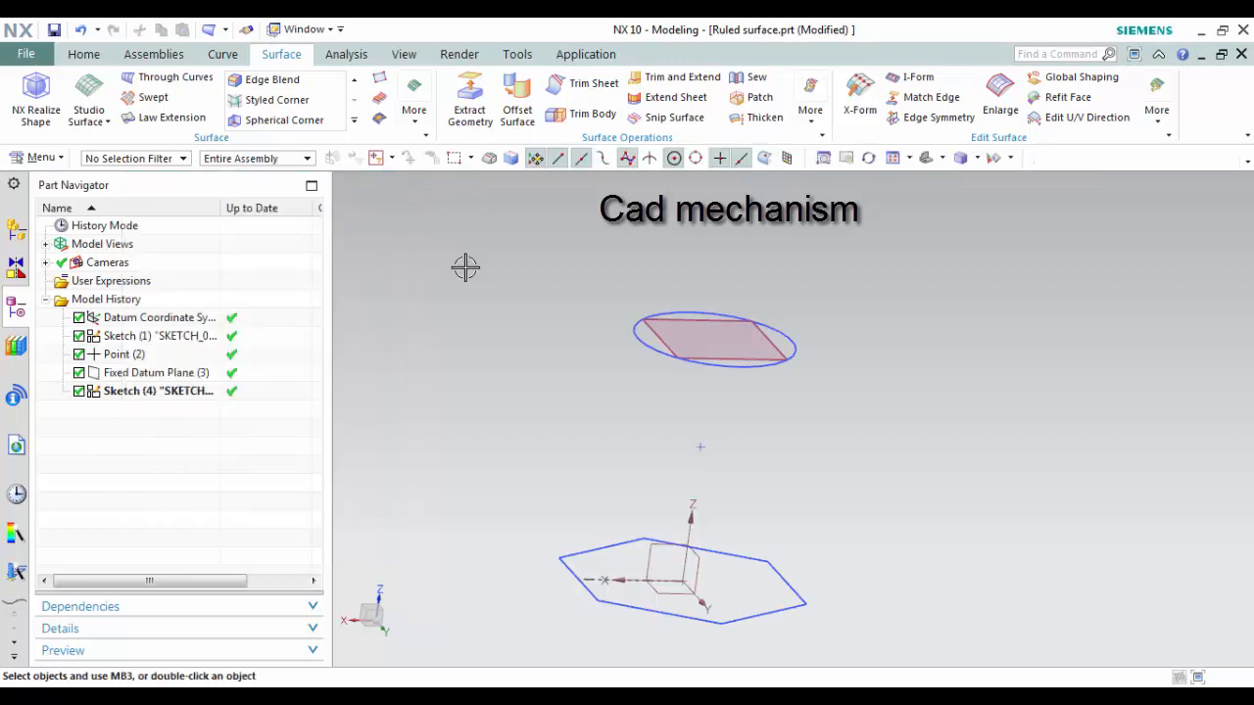
{"action": "mouse_move", "coordinate": [466, 255]}
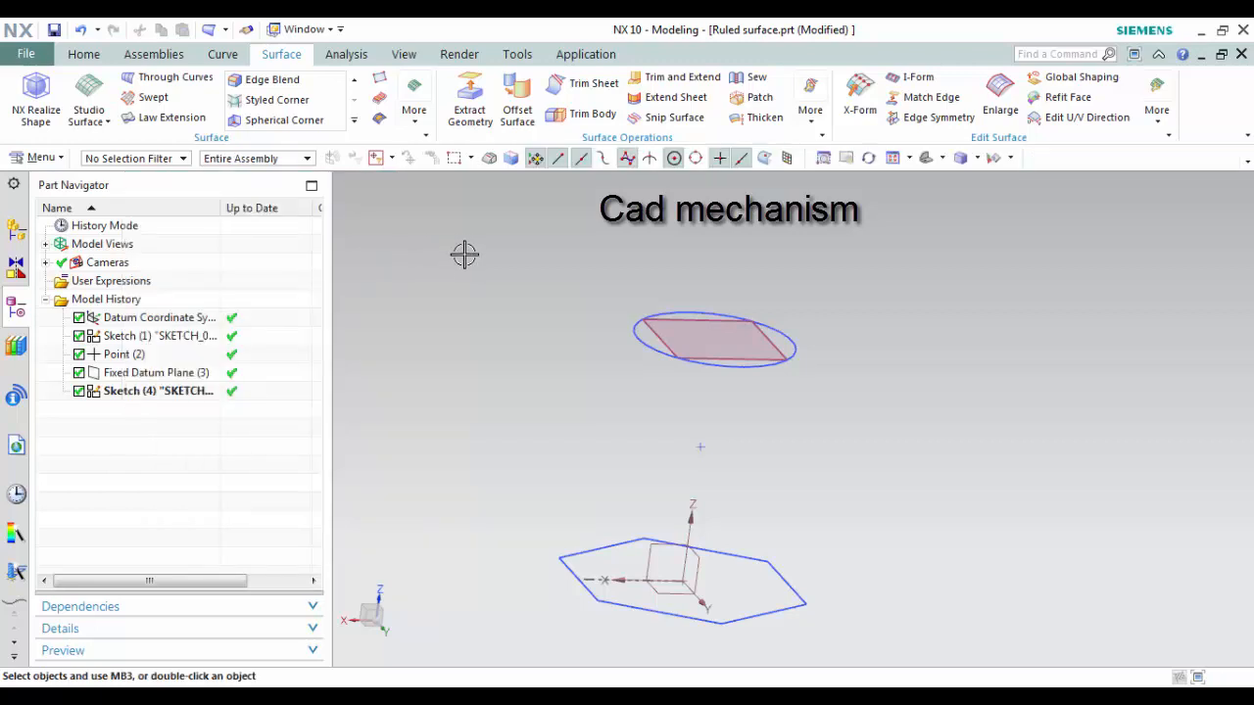
{"action": "left_click", "coordinate": [41, 157]}
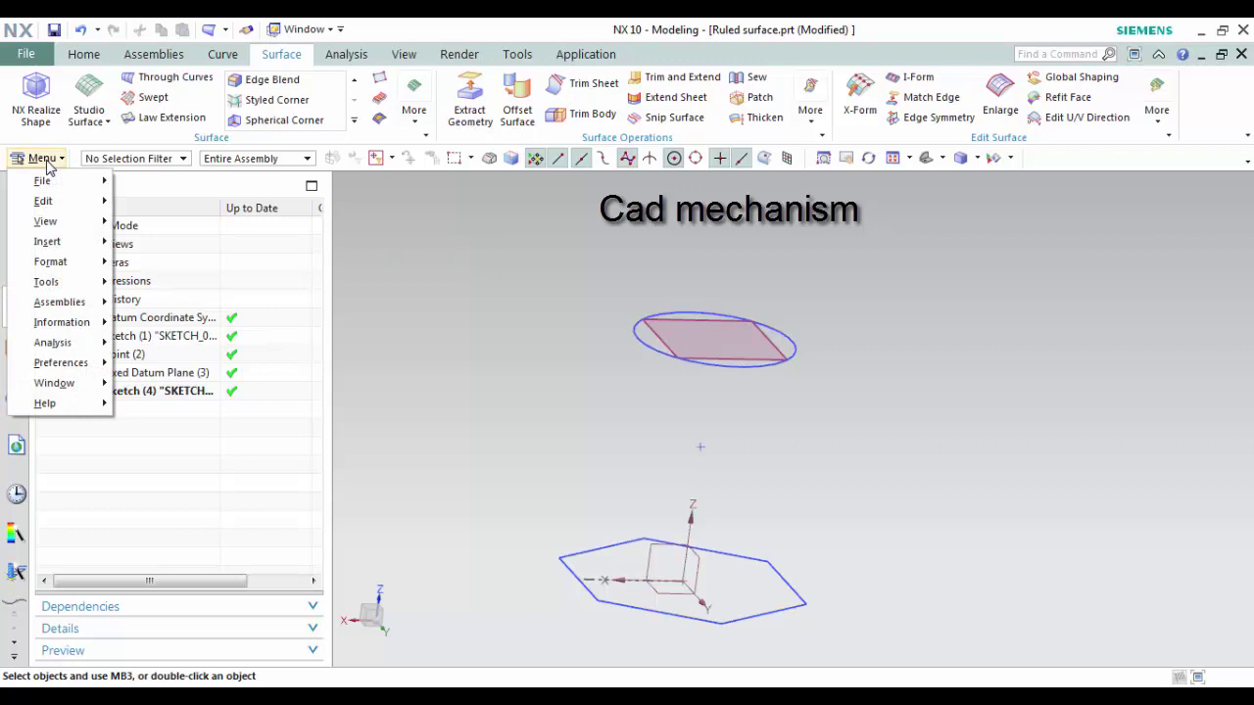
{"action": "left_click", "coordinate": [47, 241]}
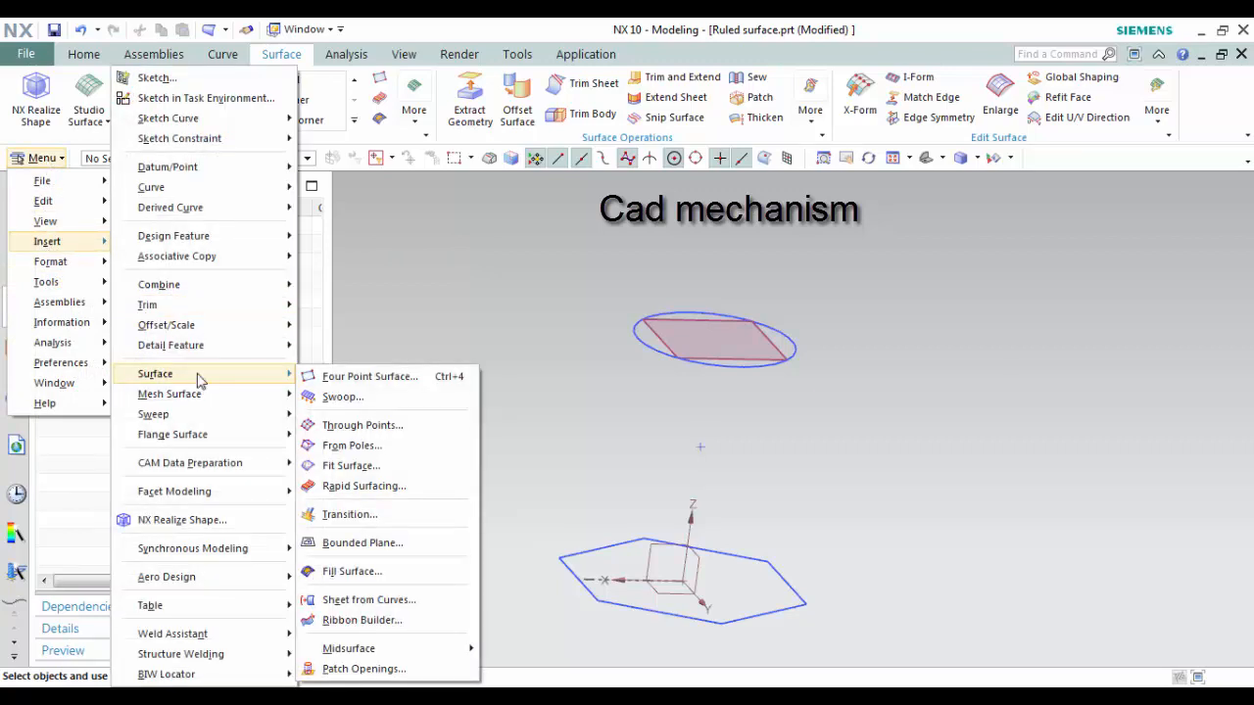
{"action": "mouse_move", "coordinate": [169, 391]}
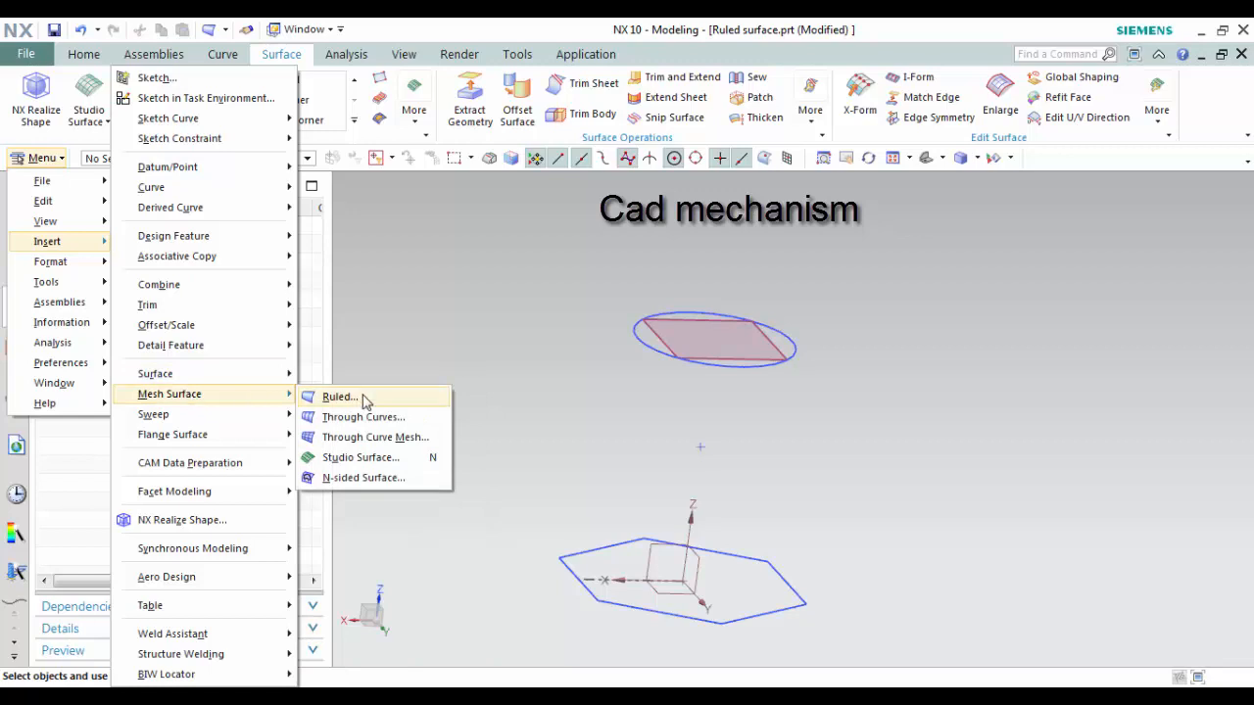
{"action": "left_click", "coordinate": [341, 396]}
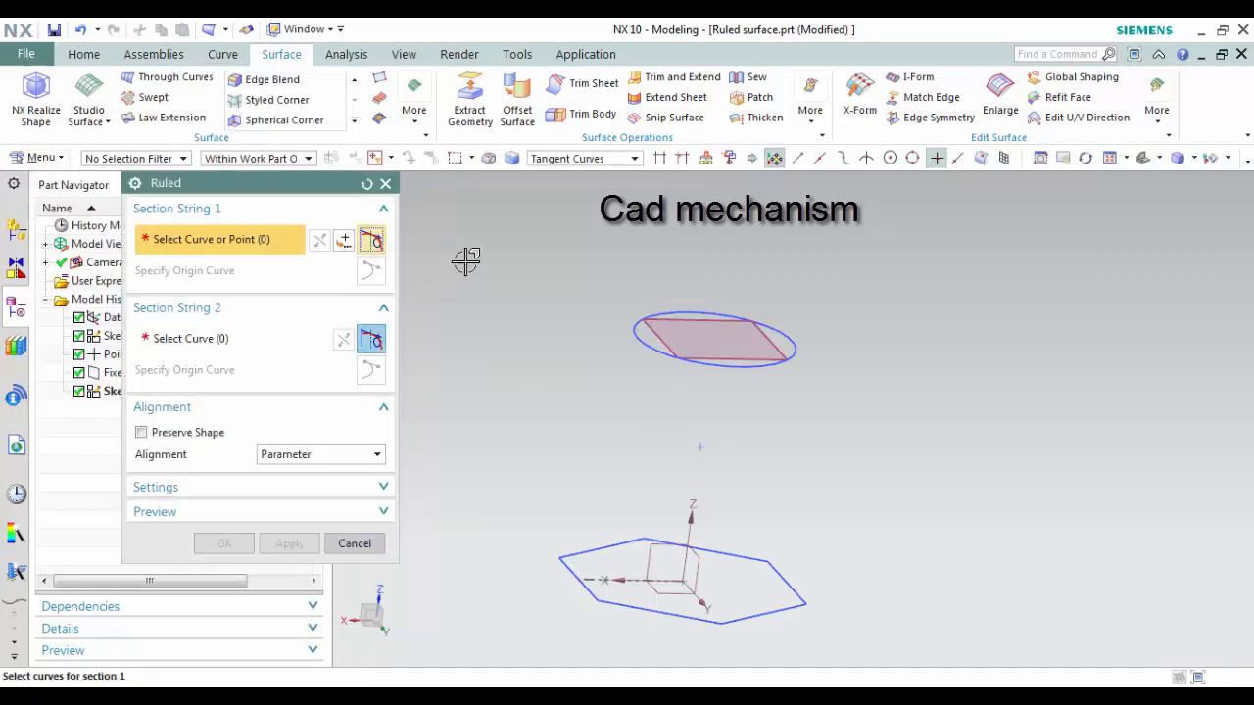
{"action": "left_click", "coordinate": [353, 543]}
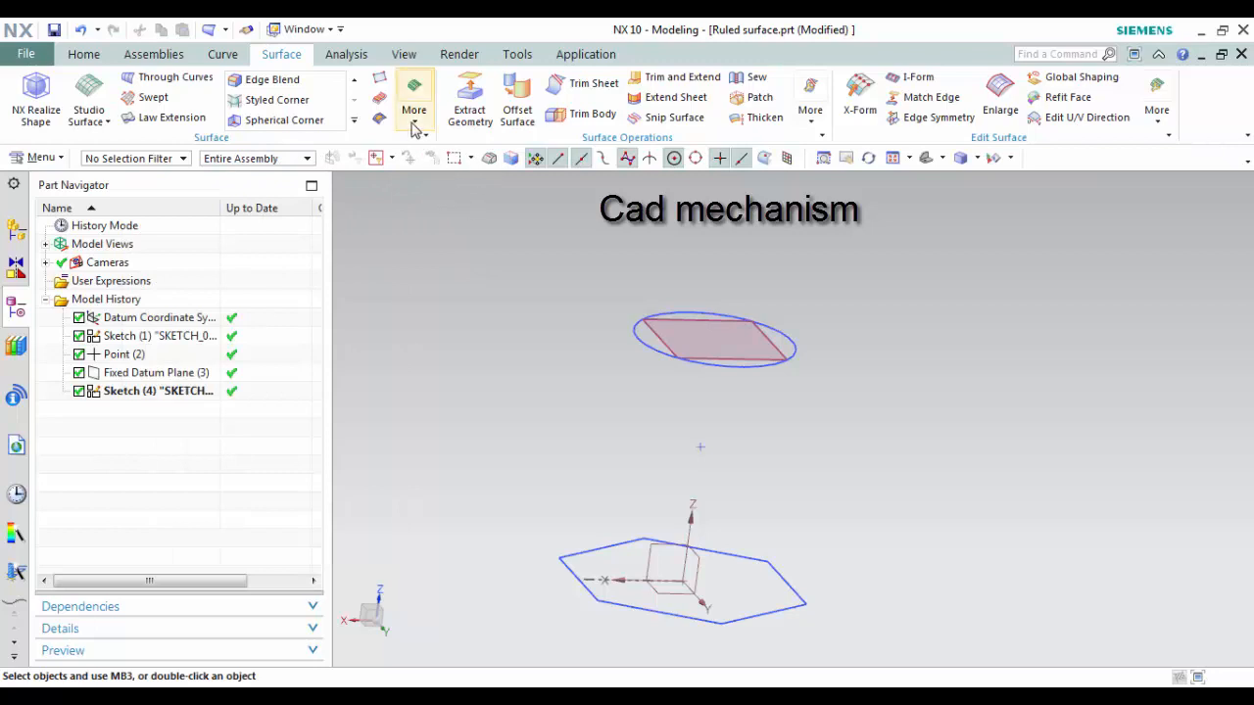
- Begin Ruled again and pick the circle and lower hexagon as the two section strings
{"action": "left_click", "coordinate": [414, 97]}
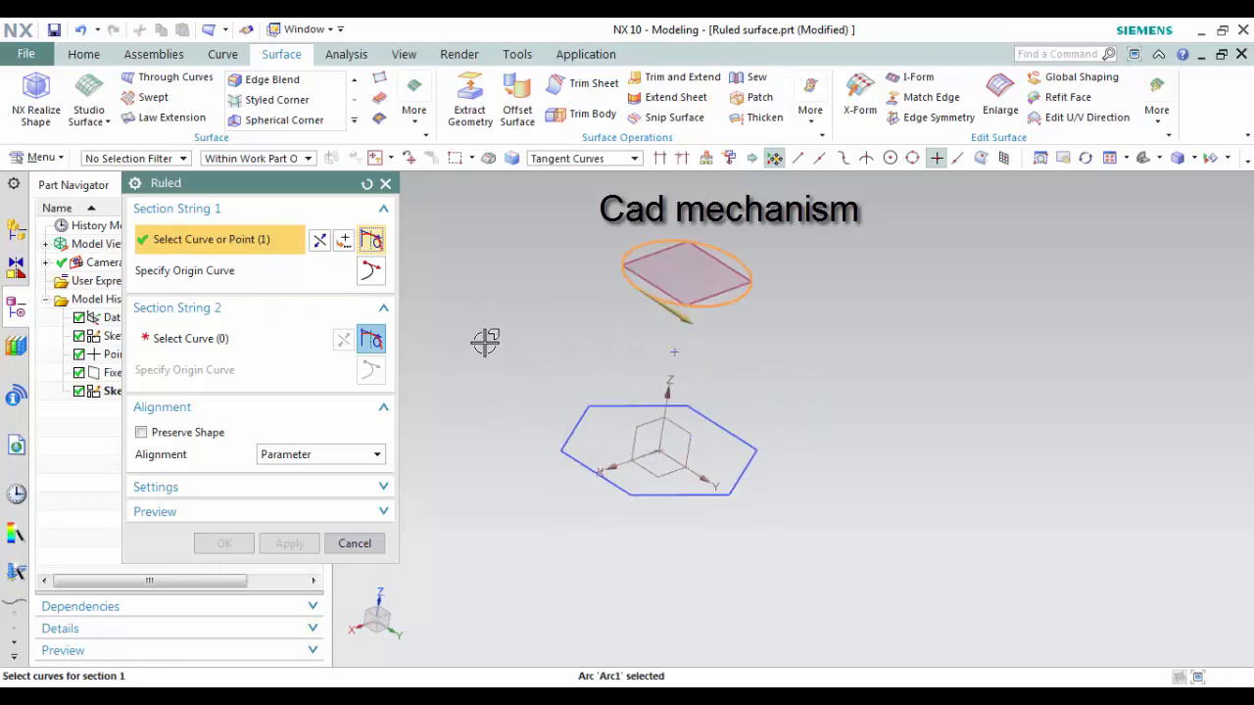
{"action": "left_click", "coordinate": [231, 336]}
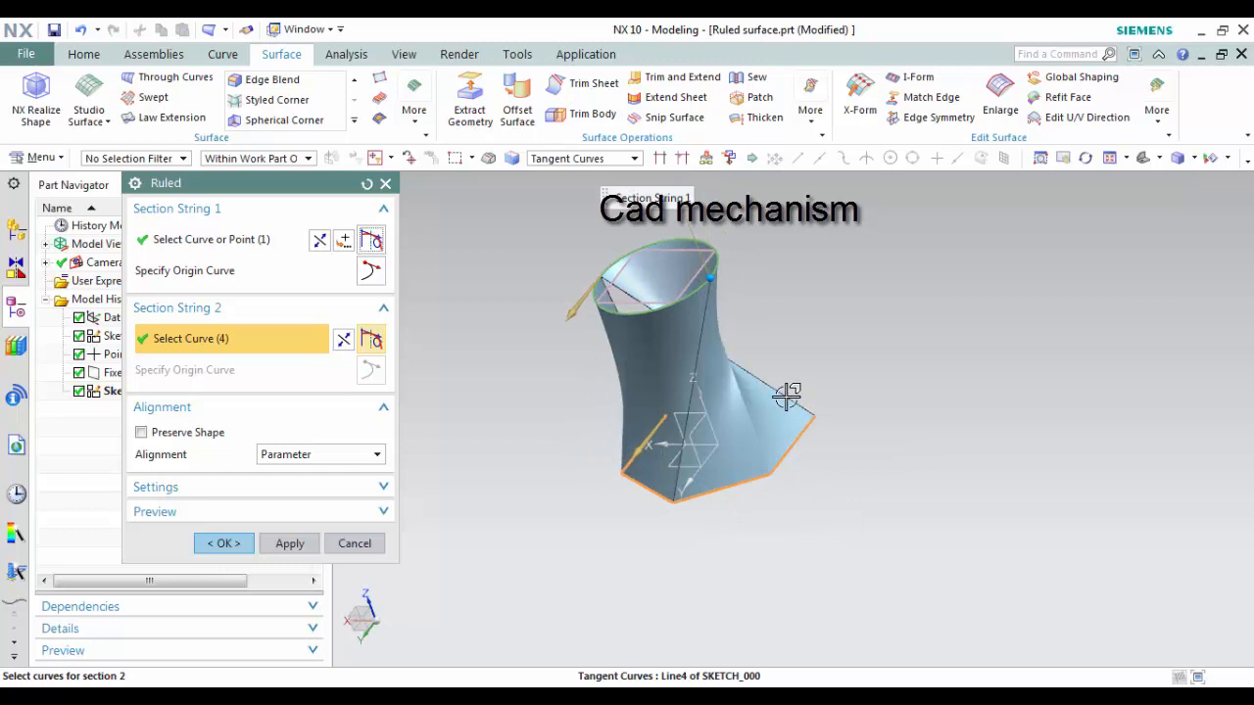
{"action": "left_click_drag", "start_coordinate": [784, 395], "coordinate": [735, 479]}
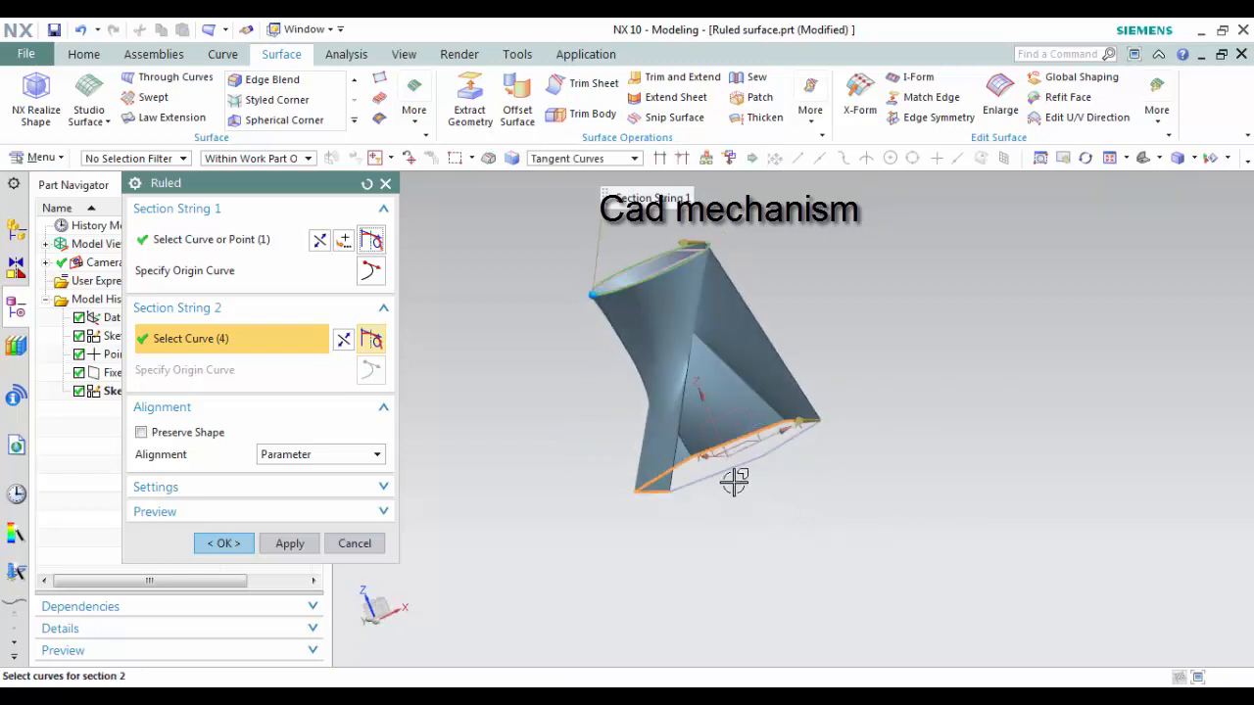
{"action": "left_click_drag", "start_coordinate": [734, 480], "coordinate": [847, 490]}
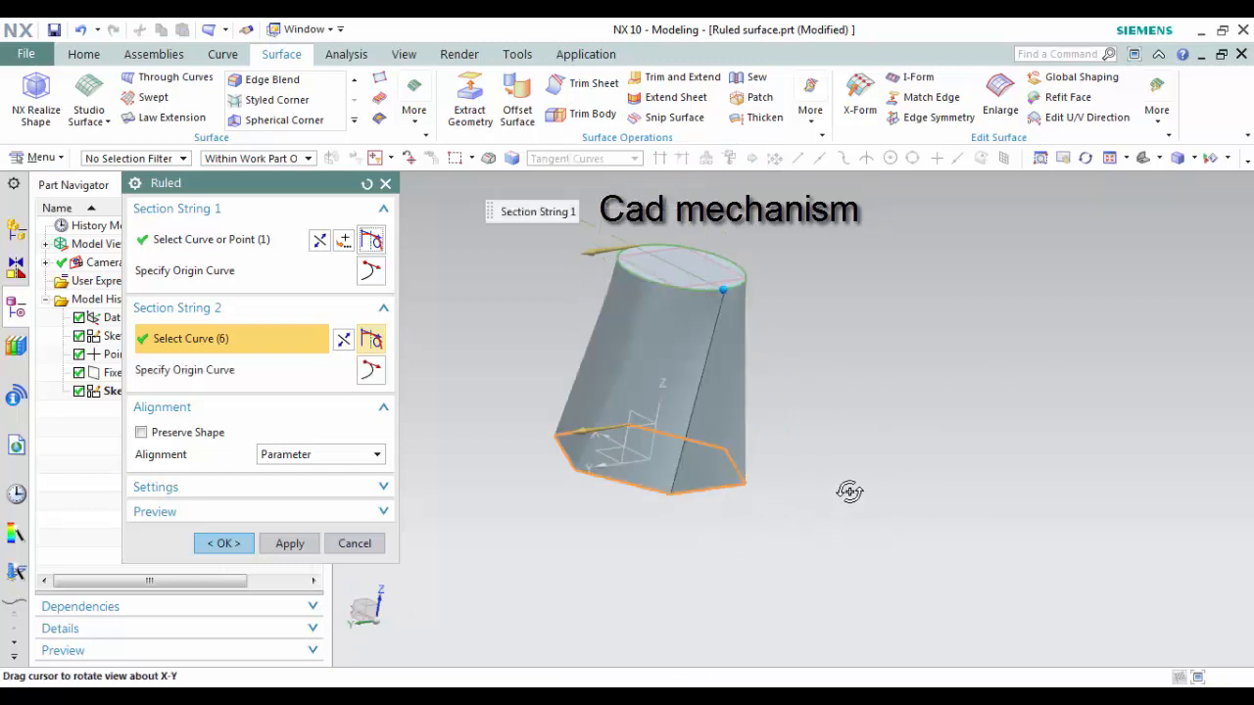
{"action": "left_click_drag", "start_coordinate": [850, 491], "coordinate": [568, 368]}
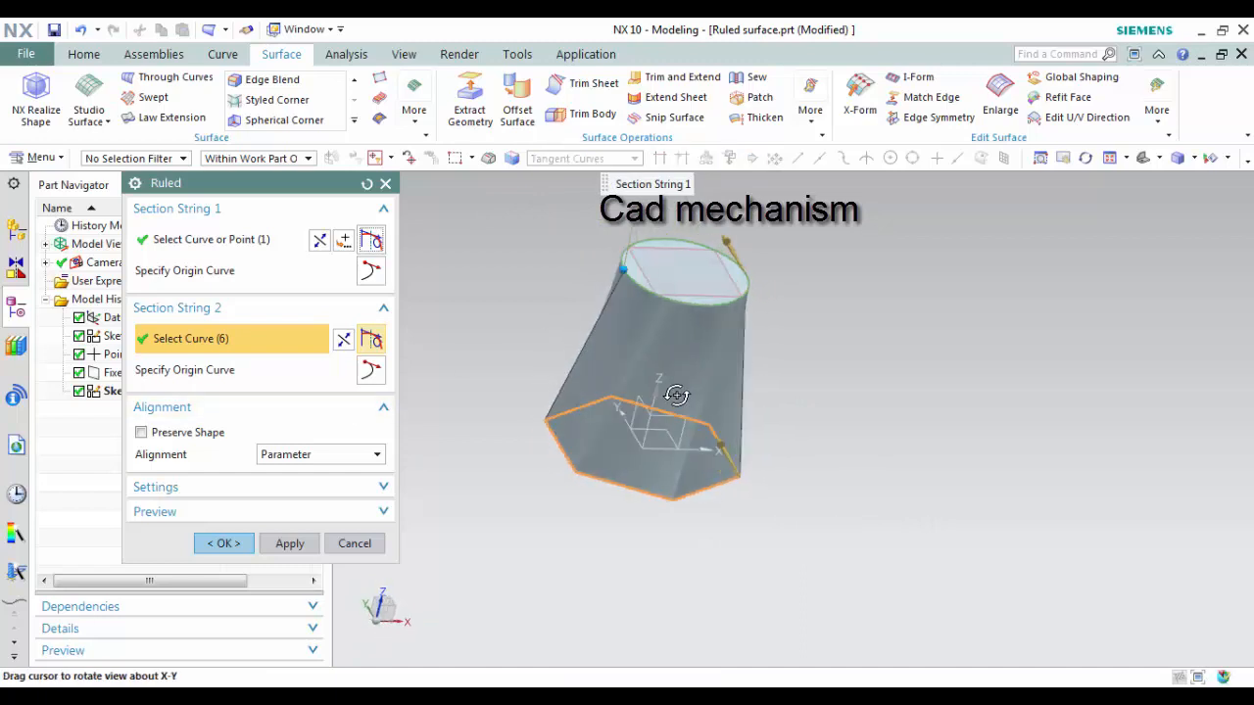
{"action": "left_click_drag", "start_coordinate": [676, 396], "coordinate": [570, 392]}
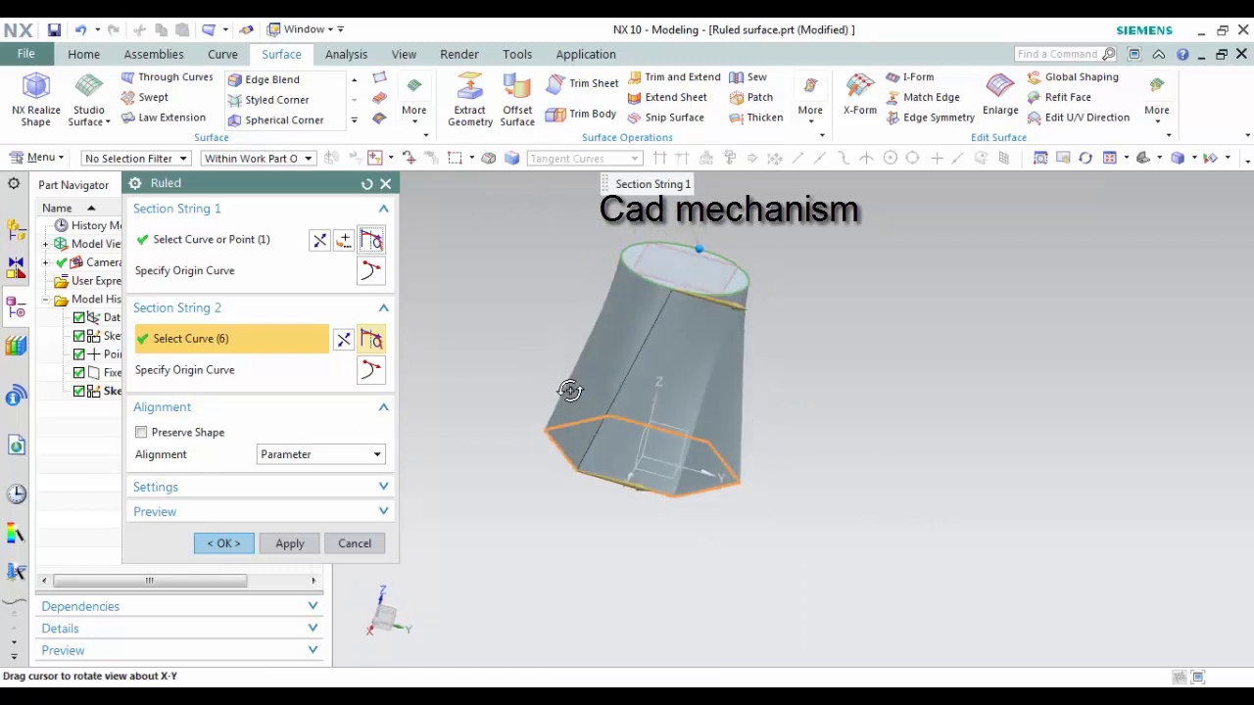
{"action": "left_click_drag", "start_coordinate": [570, 392], "coordinate": [486, 434]}
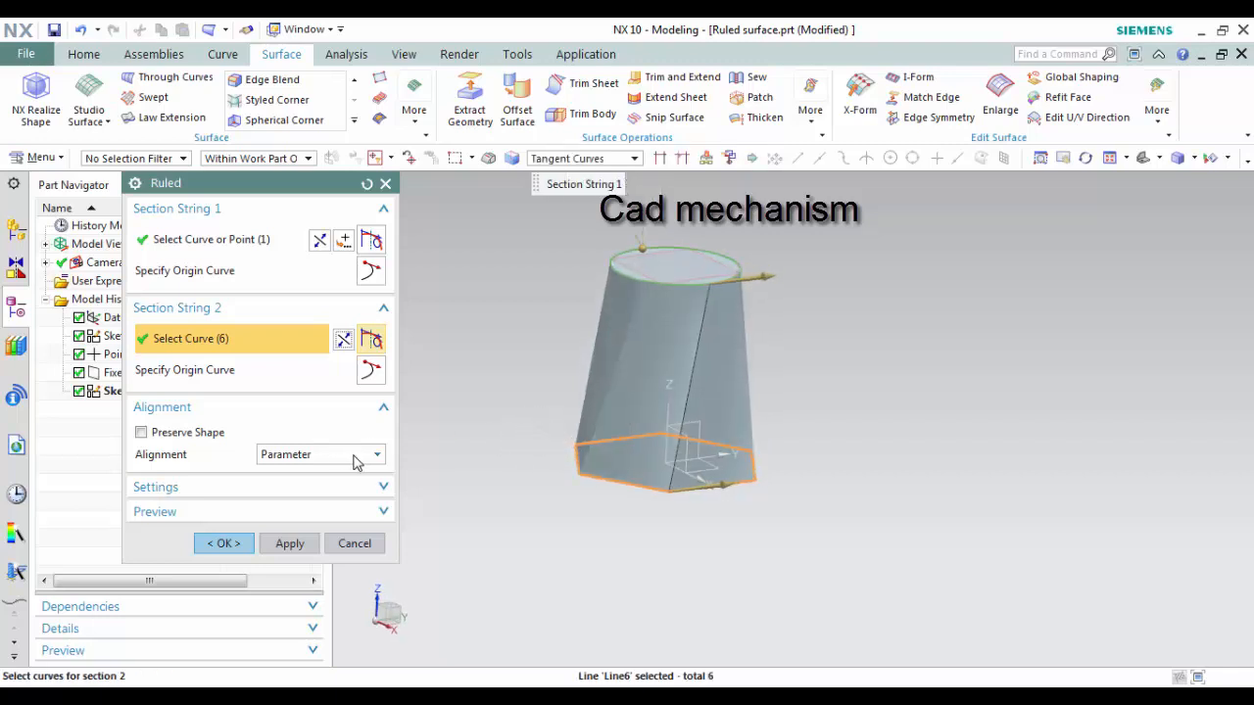
- Show the alignment method choices for the ruled surface, with Parameter still current
{"action": "left_click", "coordinate": [321, 454]}
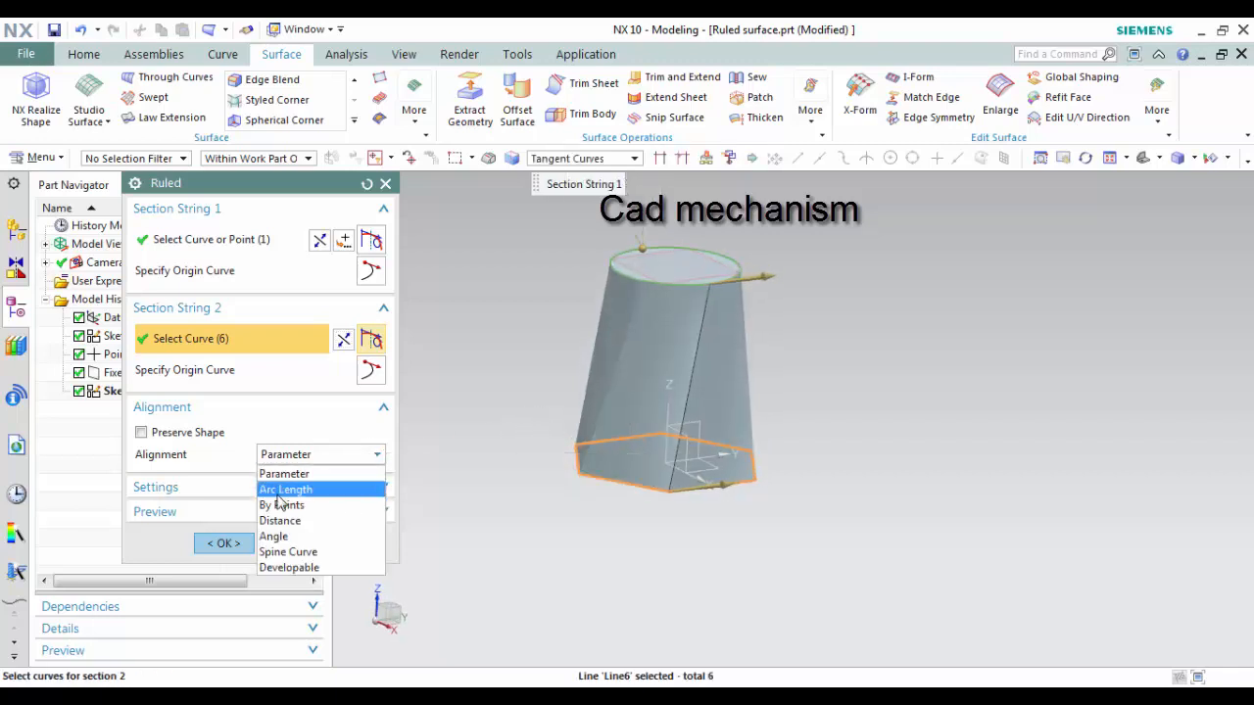
{"action": "mouse_move", "coordinate": [323, 553]}
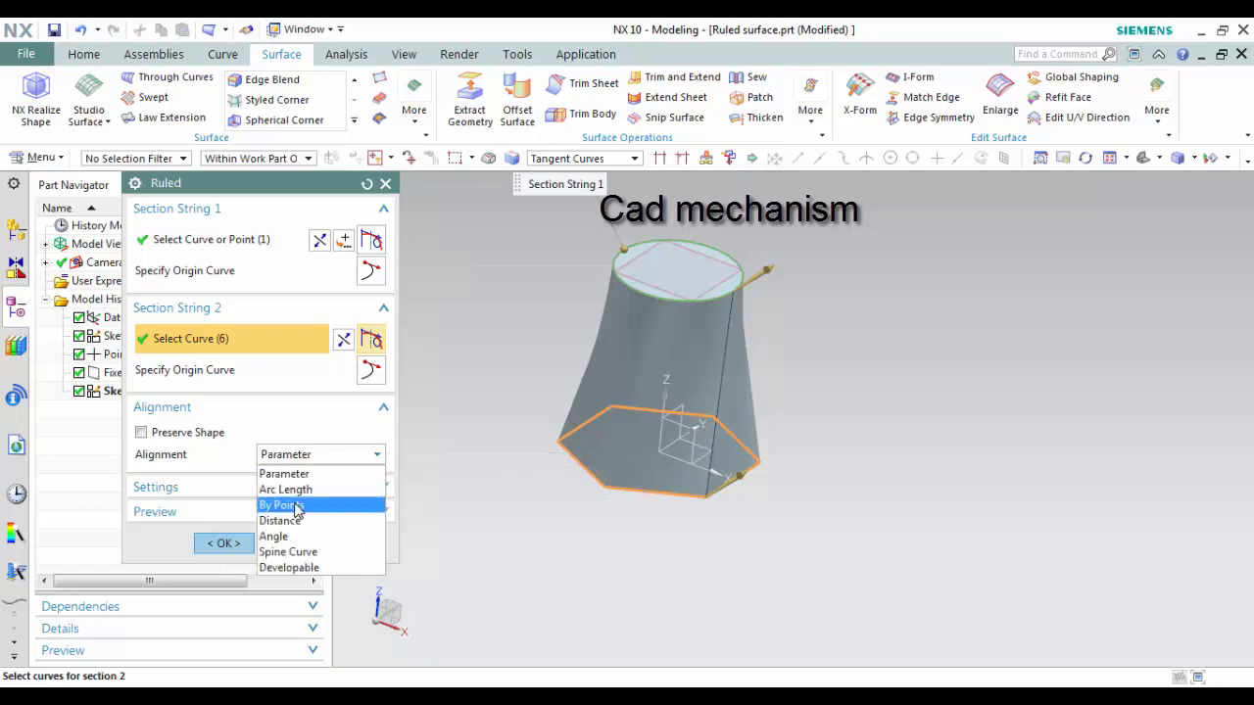
- Align the circle and hexagon sections By Points and inspect the matched points
{"action": "left_click", "coordinate": [280, 506]}
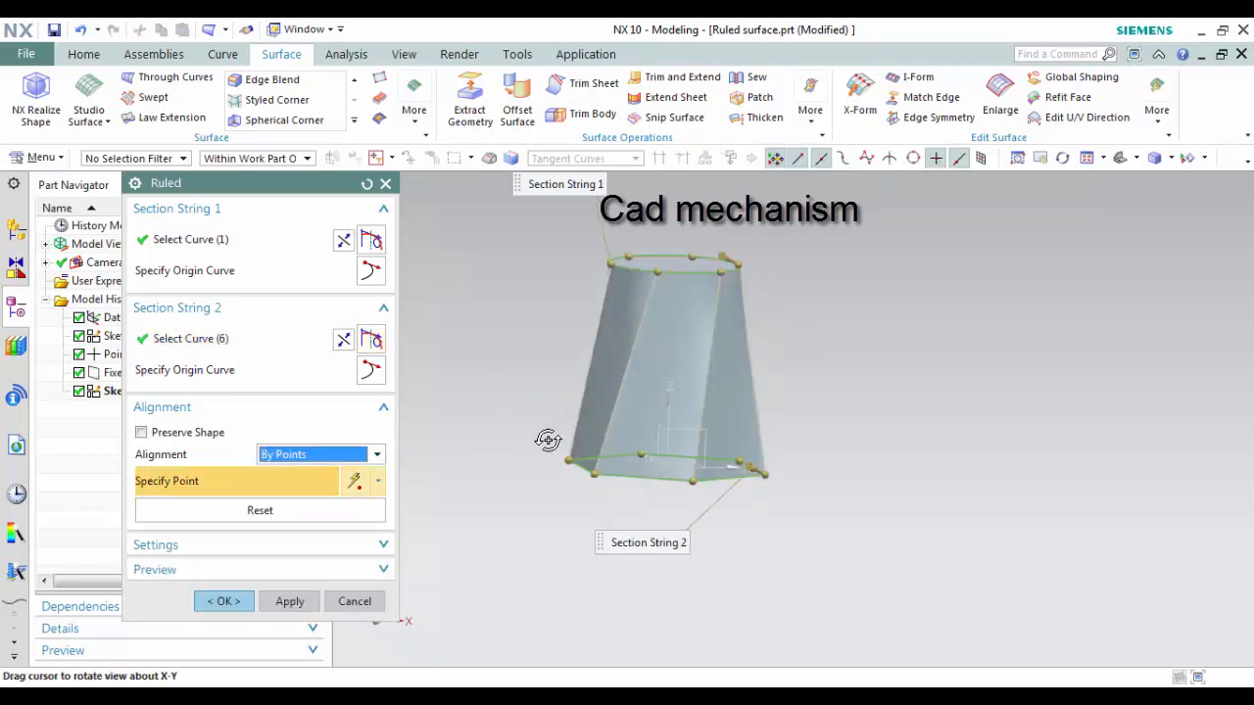
{"action": "left_click_drag", "start_coordinate": [549, 439], "coordinate": [603, 462]}
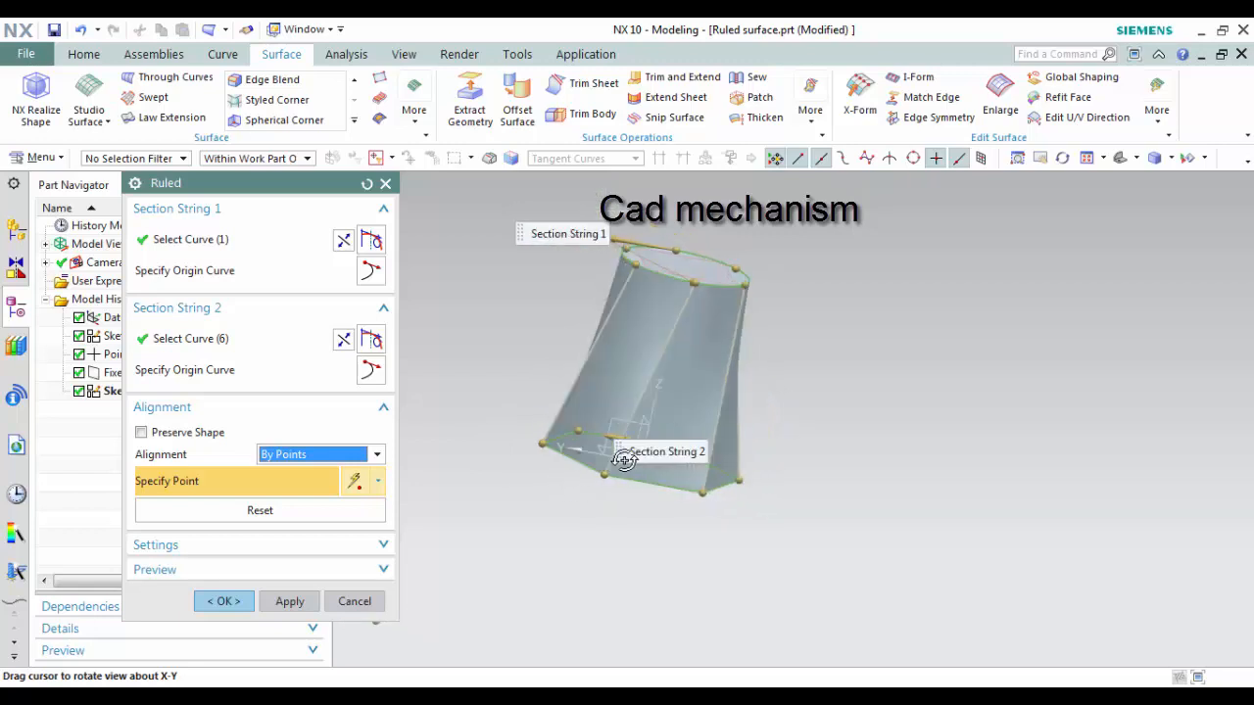
{"action": "left_click_drag", "start_coordinate": [623, 460], "coordinate": [658, 303]}
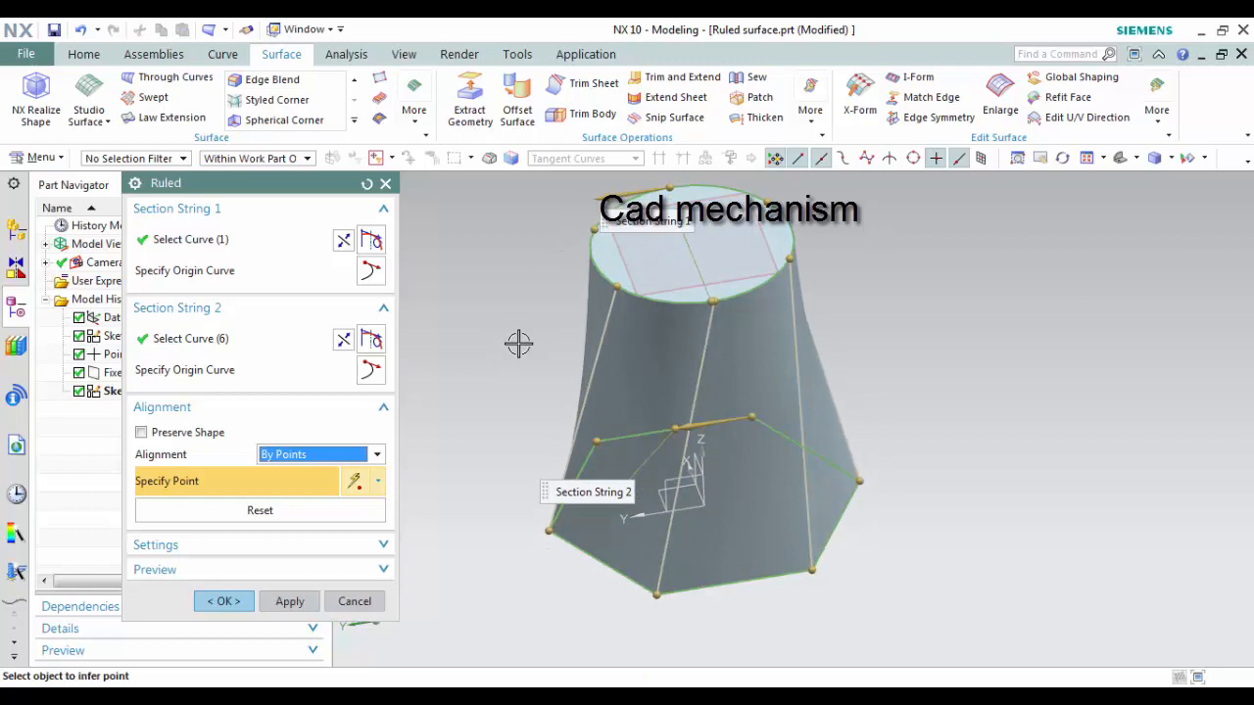
{"action": "left_click", "coordinate": [680, 301]}
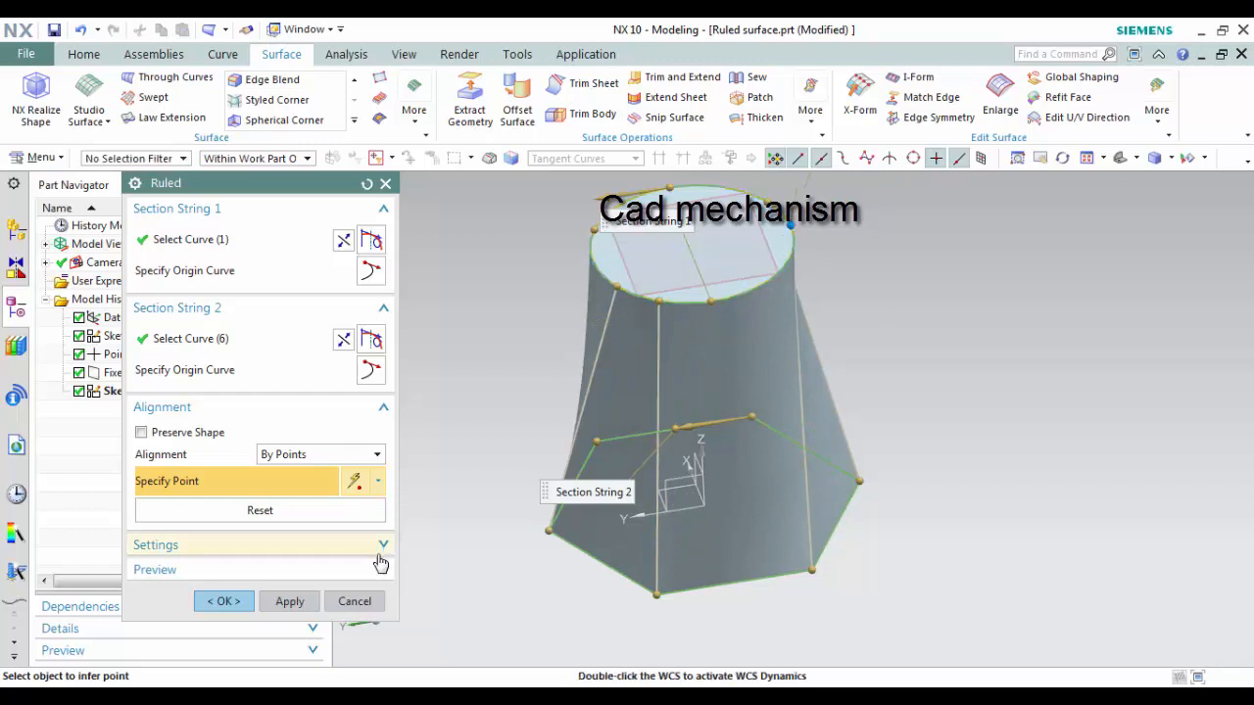
- Preview the full ruled result with Show Result and inspect it before reverting
{"action": "left_click", "coordinate": [290, 599]}
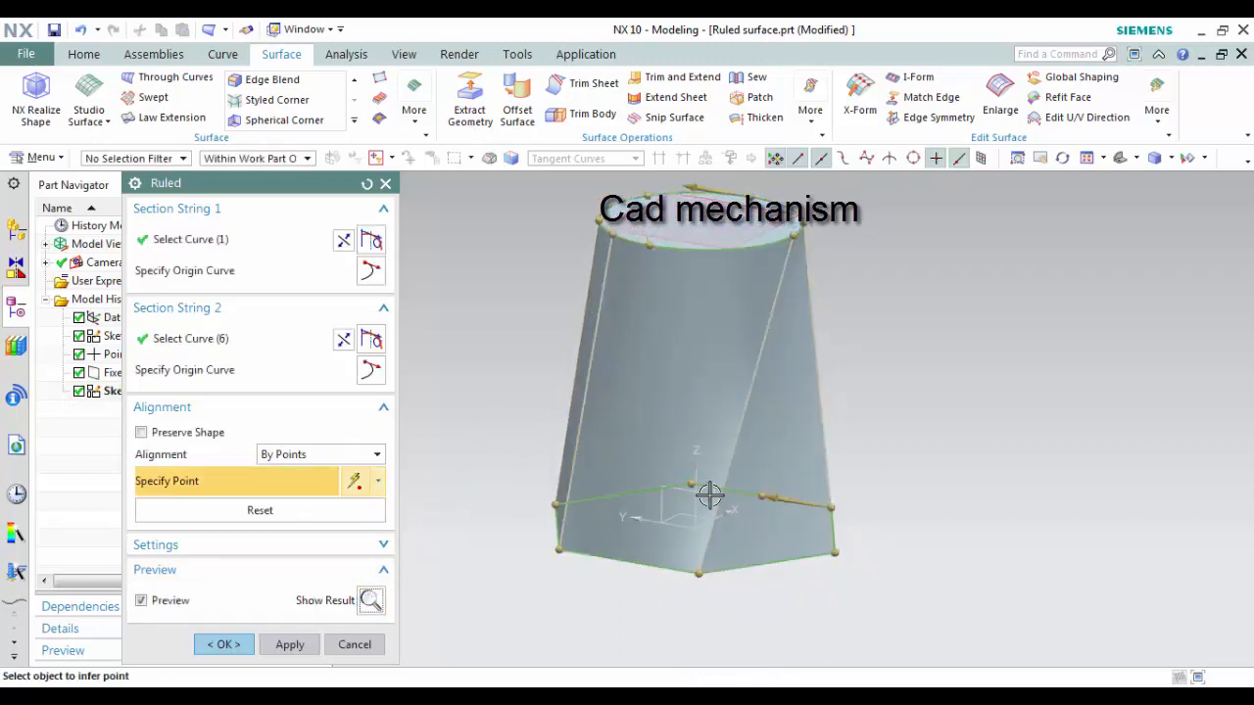
{"action": "mouse_move", "coordinate": [638, 459]}
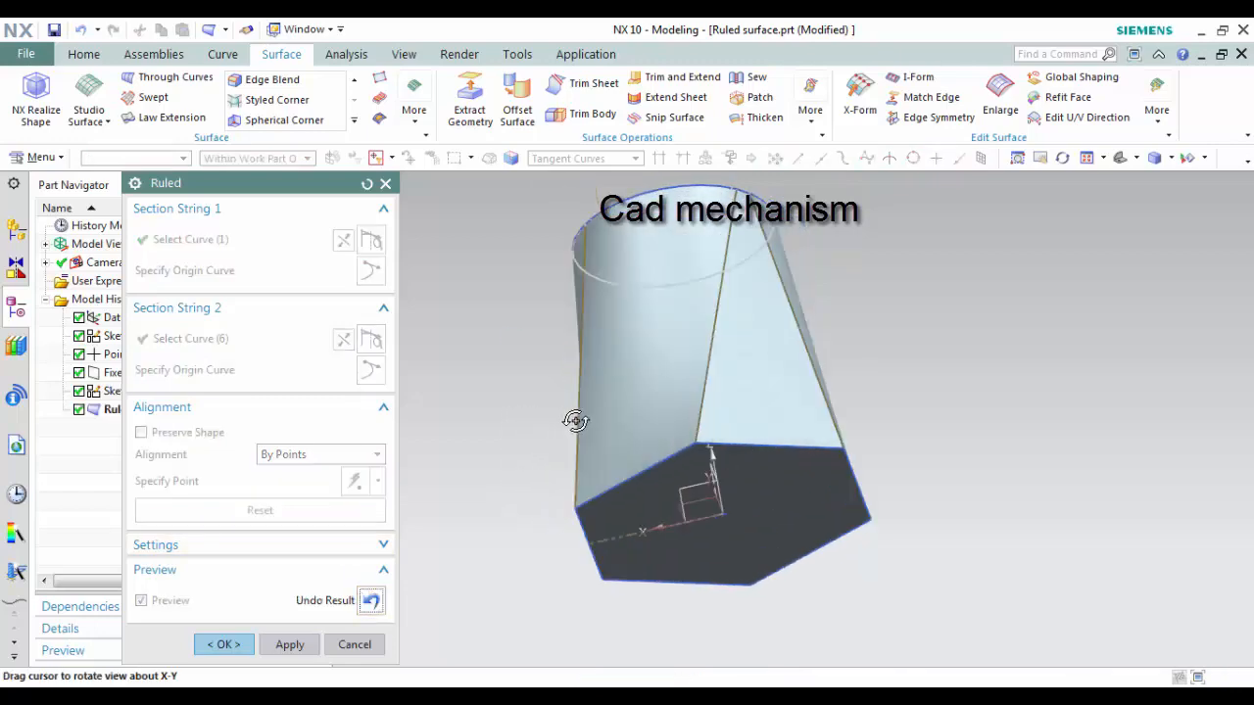
{"action": "left_click_drag", "start_coordinate": [576, 419], "coordinate": [508, 441]}
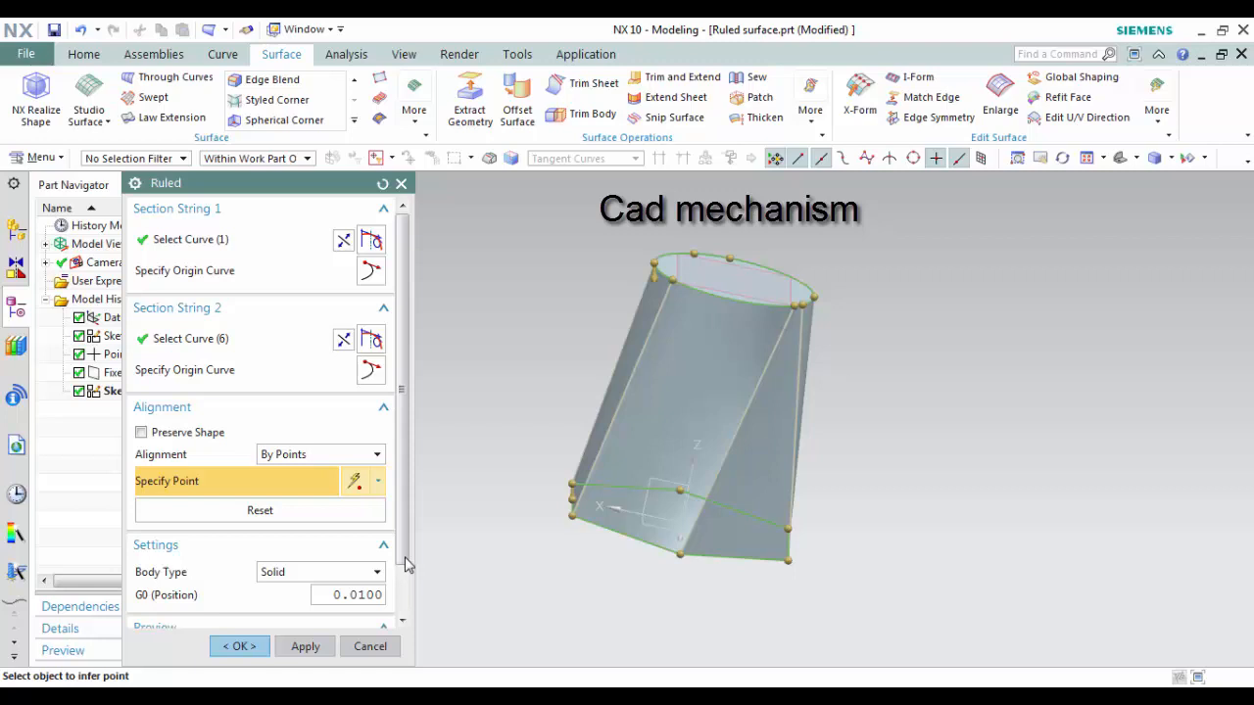
- Set Body Type to Sheet and confirm, adding Ruled (5) to the model history
{"action": "left_click", "coordinate": [318, 572]}
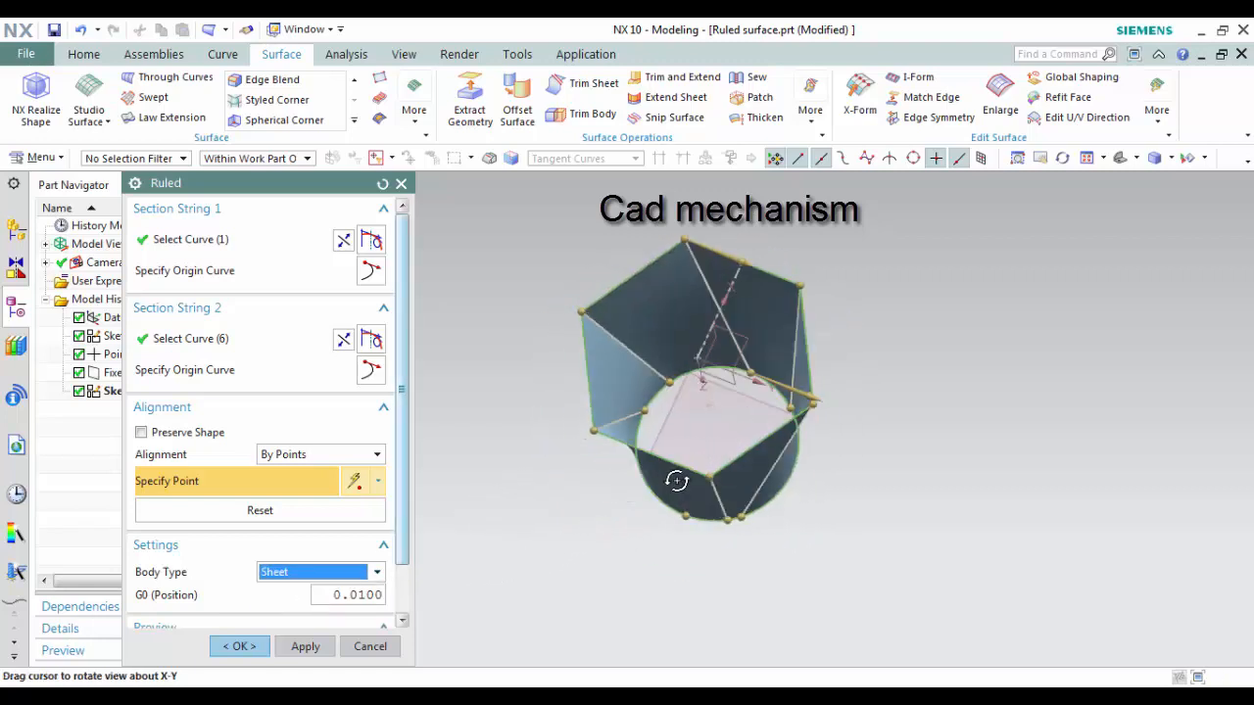
{"action": "left_click_drag", "start_coordinate": [676, 480], "coordinate": [715, 402]}
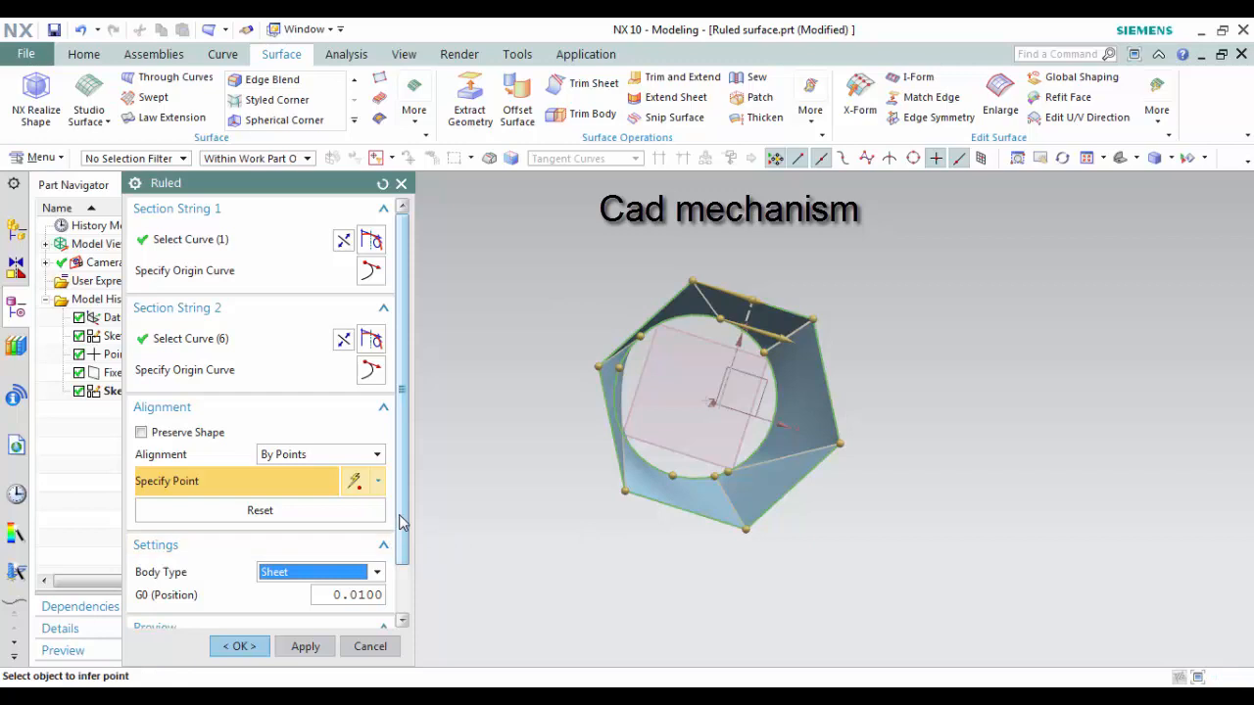
{"action": "scroll", "scroll_direction": "down", "scroll_amount": 3}
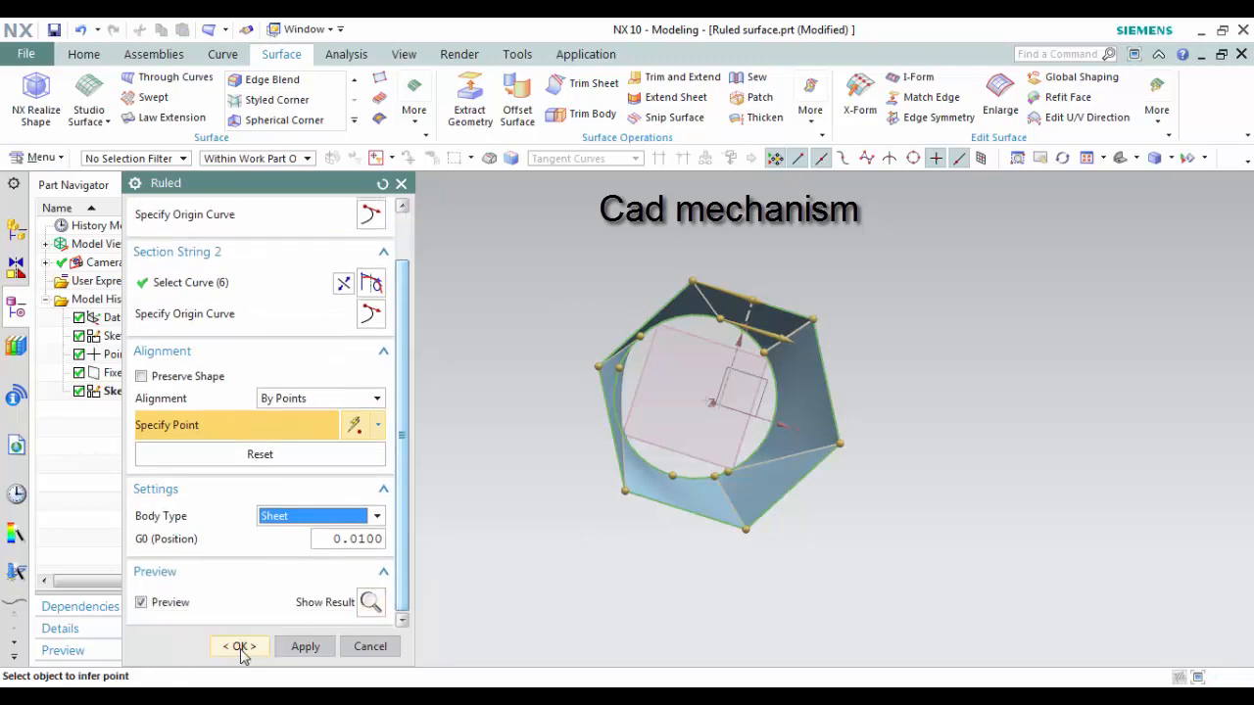
{"action": "left_click", "coordinate": [239, 646]}
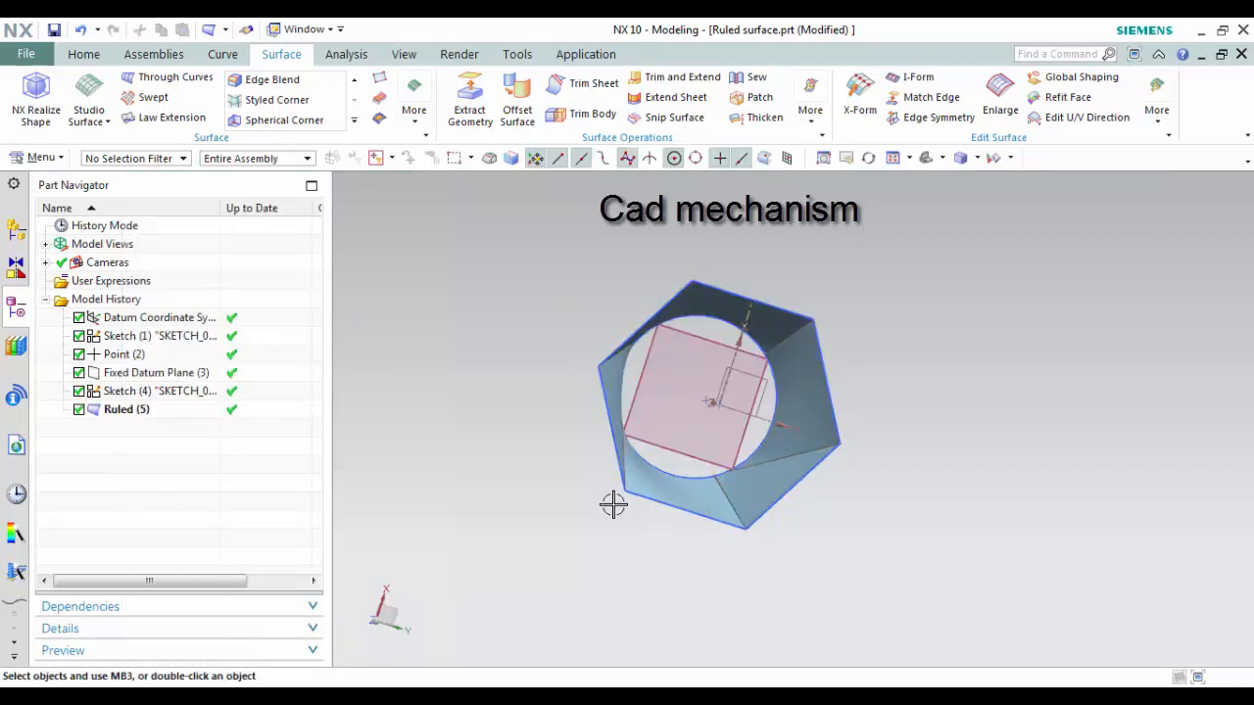